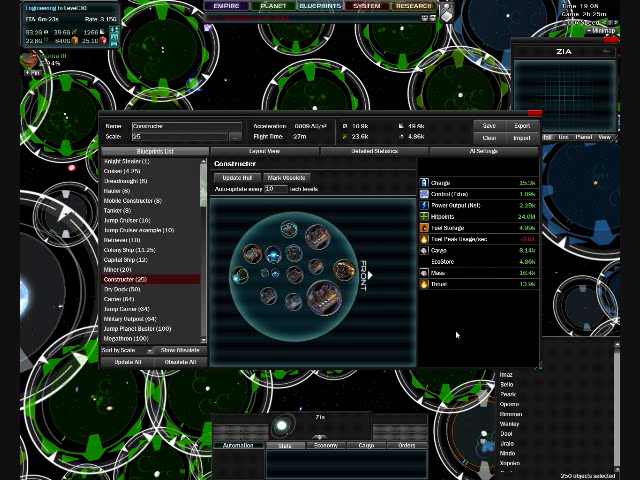
{"action": "mouse_move", "coordinate": [326, 322]}
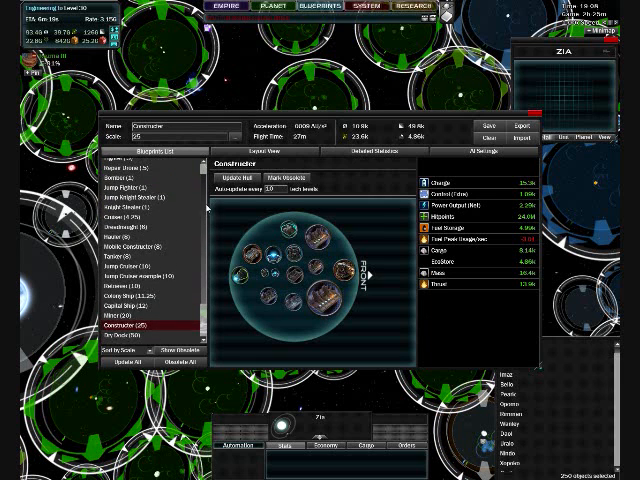
Browse the Constructor and Repair Drone blueprints, then load the Scout design
{"action": "scroll", "scroll_direction": "up", "scroll_amount": 3}
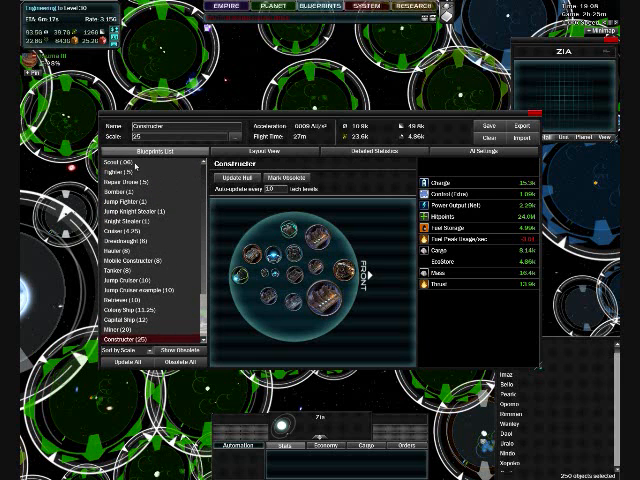
{"action": "left_click", "coordinate": [120, 162]}
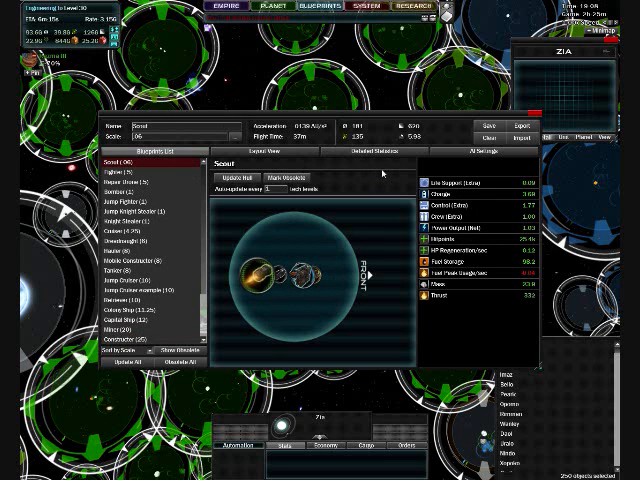
{"action": "left_click", "coordinate": [124, 184]}
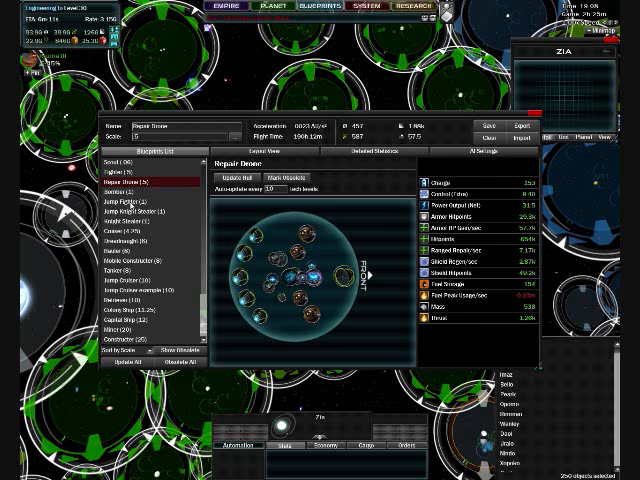
{"action": "left_click", "coordinate": [104, 232]}
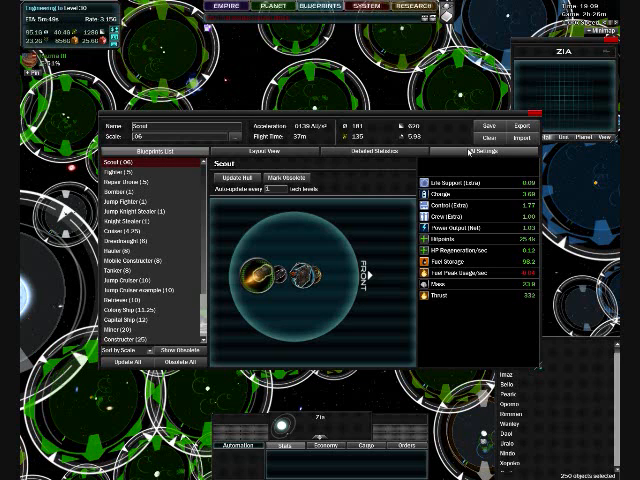
{"action": "left_click", "coordinate": [492, 152]}
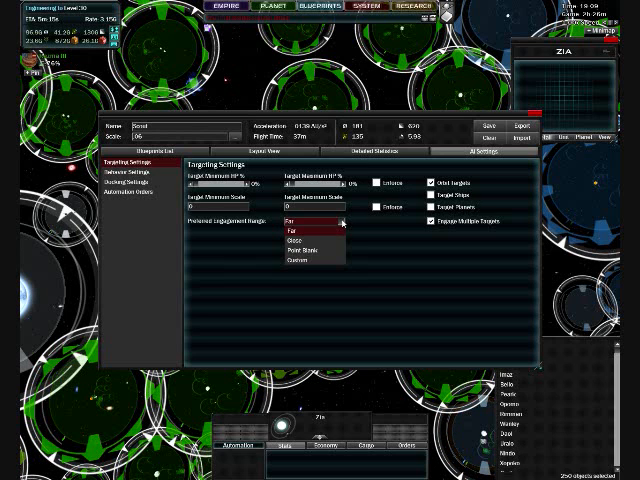
{"action": "mouse_move", "coordinate": [308, 246]}
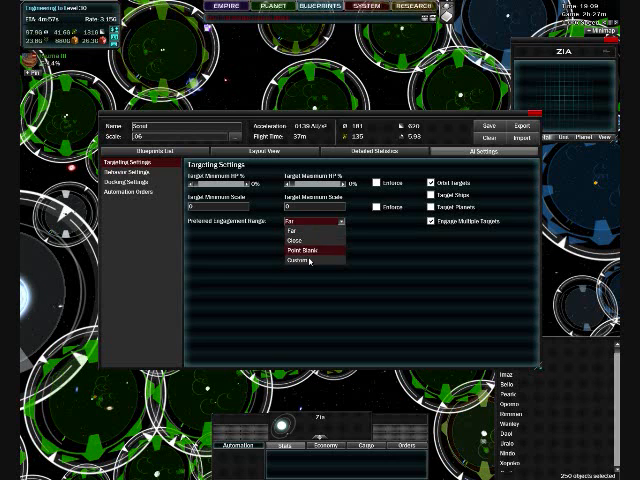
{"action": "left_click", "coordinate": [290, 260]}
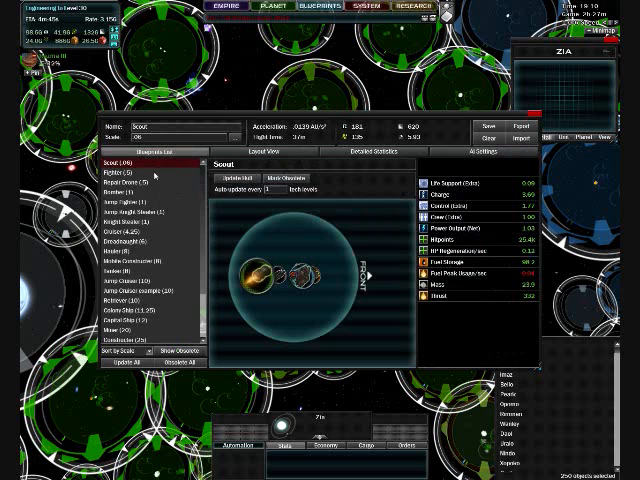
Load the Jump Fighter and review its detailed weapon statistics and layout
{"action": "left_click", "coordinate": [360, 152]}
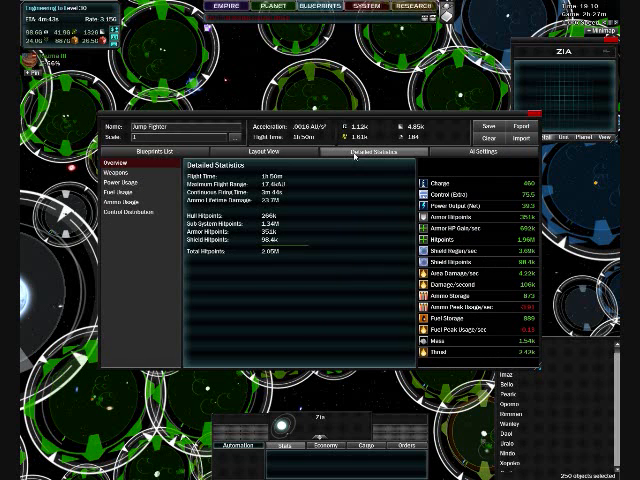
{"action": "left_click", "coordinate": [124, 172]}
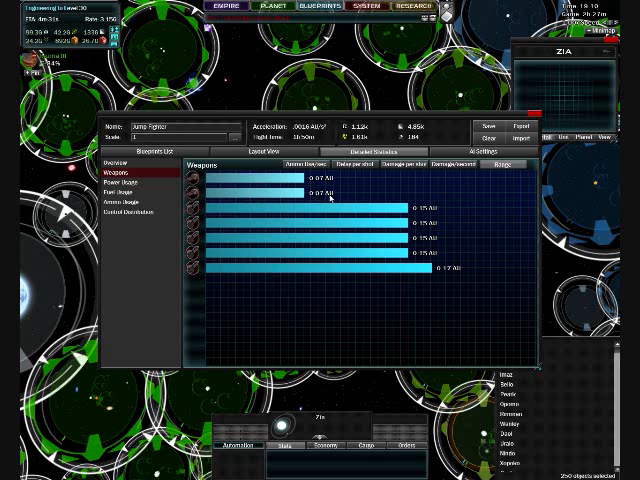
{"action": "left_click", "coordinate": [268, 152]}
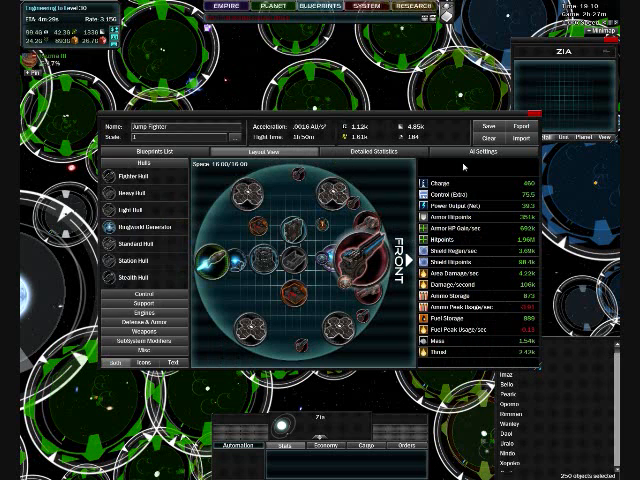
Bring up the Jump Fighter's AI Targeting Settings after rechecking the weapon figures
{"action": "left_click", "coordinate": [492, 152]}
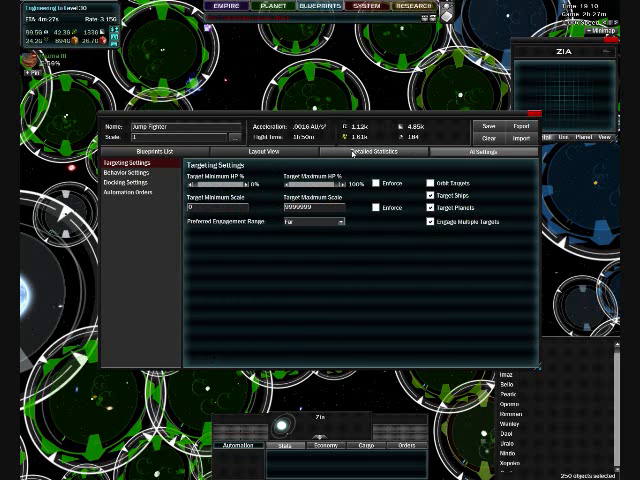
{"action": "left_click", "coordinate": [376, 152]}
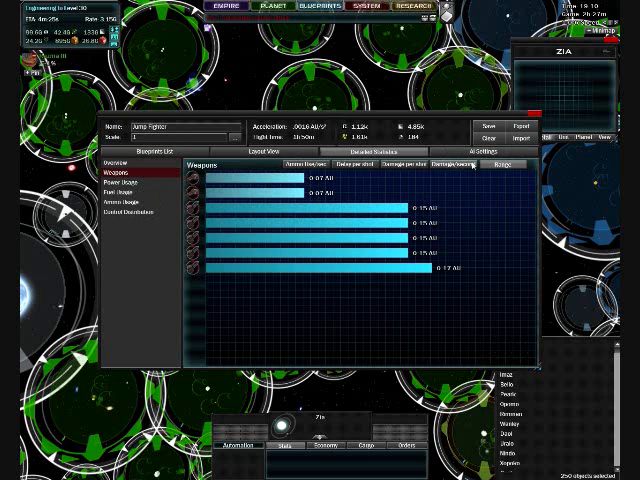
{"action": "left_click", "coordinate": [494, 152]}
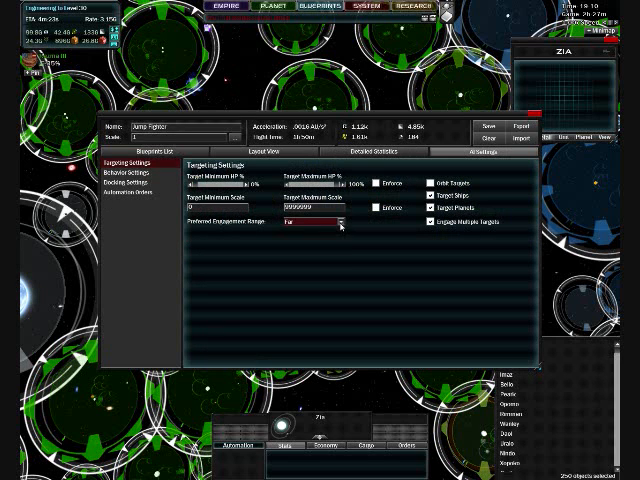
Choose a new preferred Engagement Range for the Jump Fighter's targeting
{"action": "left_click", "coordinate": [310, 220]}
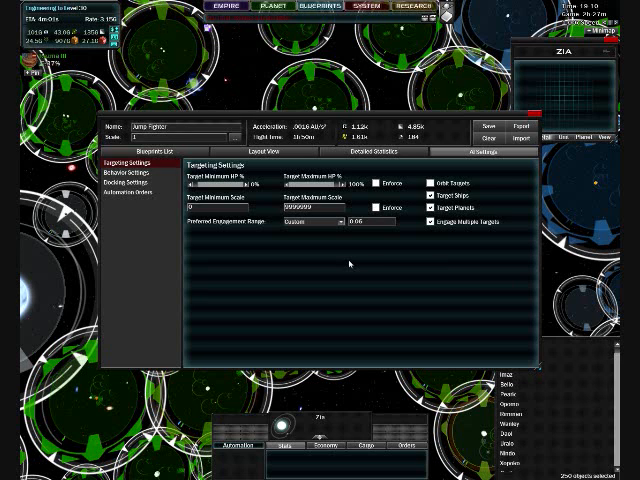
{"action": "mouse_move", "coordinate": [370, 264]}
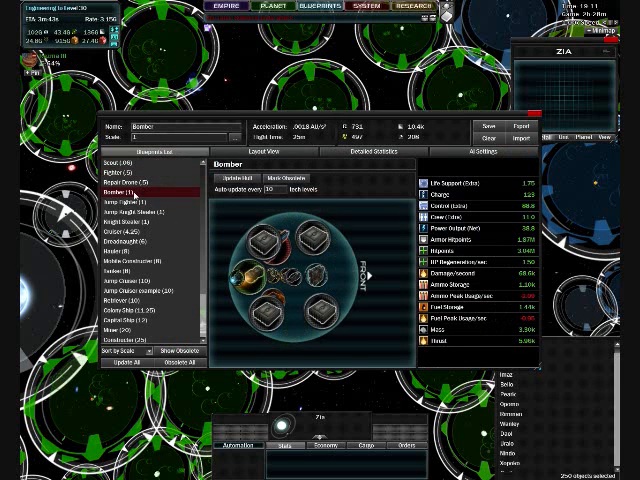
View the Bomber, then reopen the Scout's AI settings and toggle a targeting option
{"action": "left_click", "coordinate": [130, 200]}
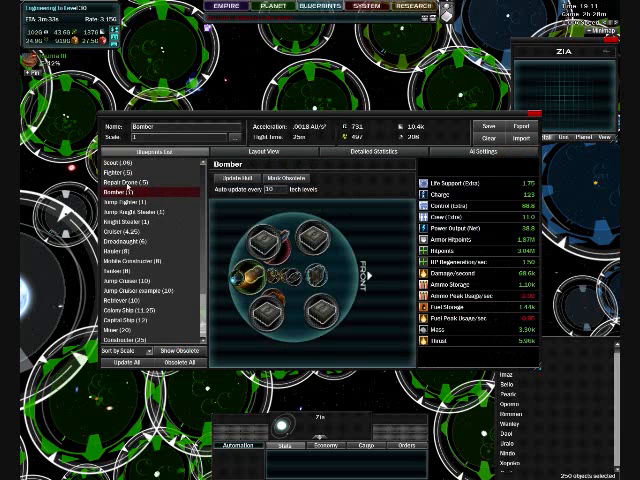
{"action": "left_click", "coordinate": [120, 172]}
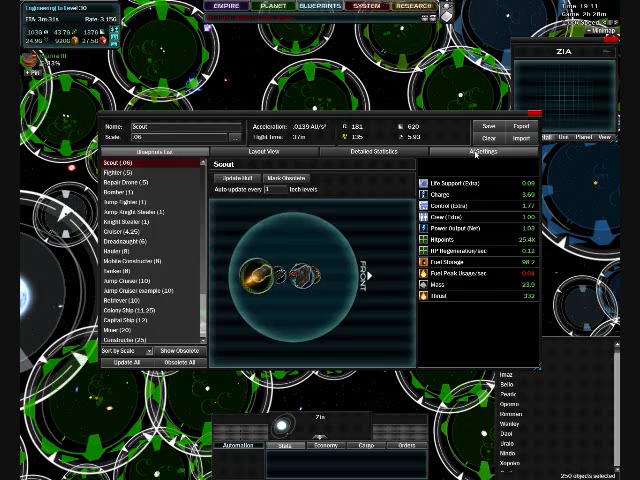
{"action": "left_click", "coordinate": [488, 152]}
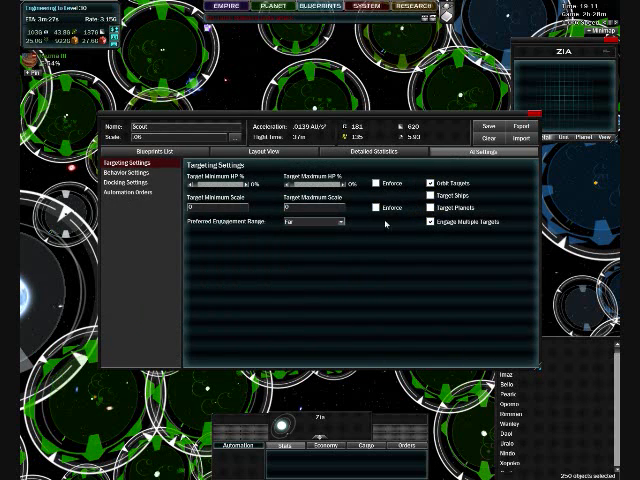
{"action": "mouse_move", "coordinate": [412, 266]}
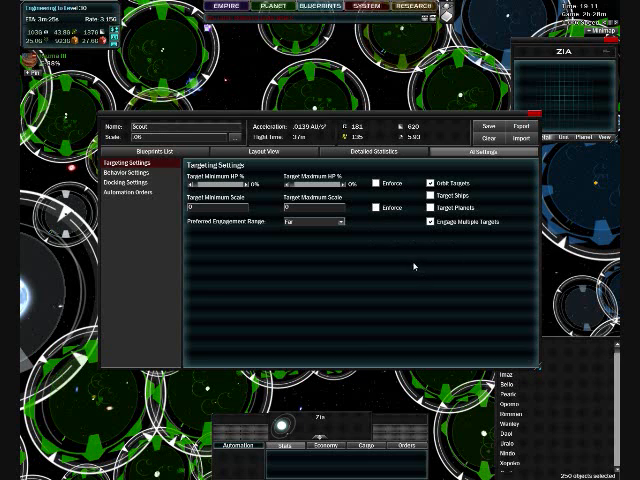
{"action": "left_click", "coordinate": [128, 172]}
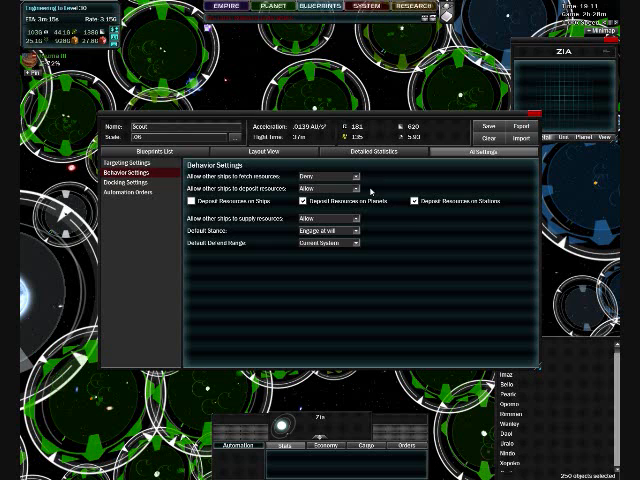
{"action": "mouse_move", "coordinate": [372, 252]}
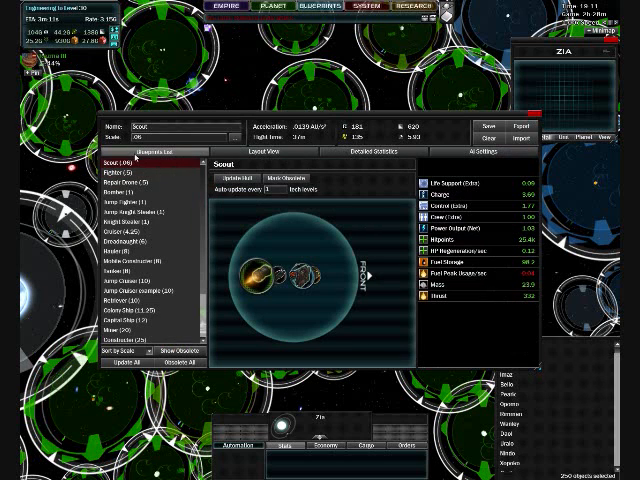
Set the support ship's Fetch Resources behaviour option in Behavior Settings
{"action": "scroll", "scroll_direction": "down", "scroll_amount": 3}
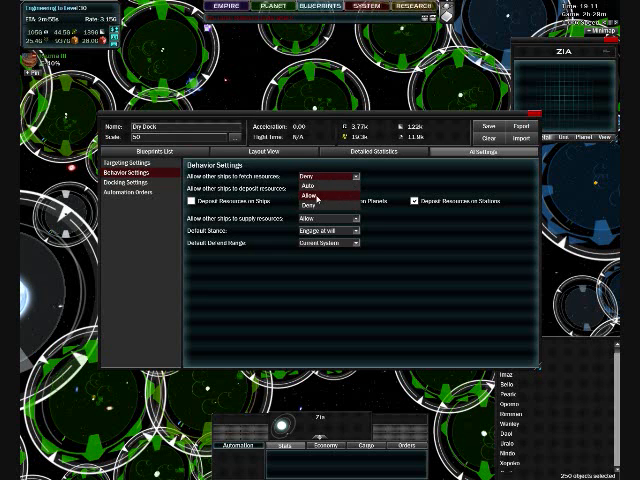
{"action": "left_click", "coordinate": [320, 188]}
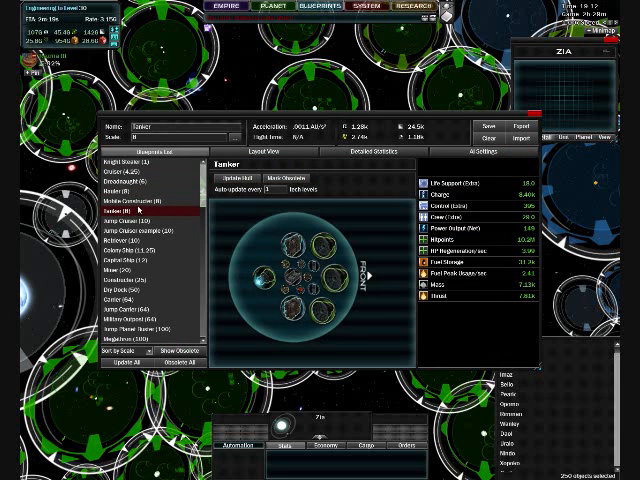
Load the large ship and expand its Default Defense Range choices in Behavior Settings
{"action": "left_click", "coordinate": [480, 152]}
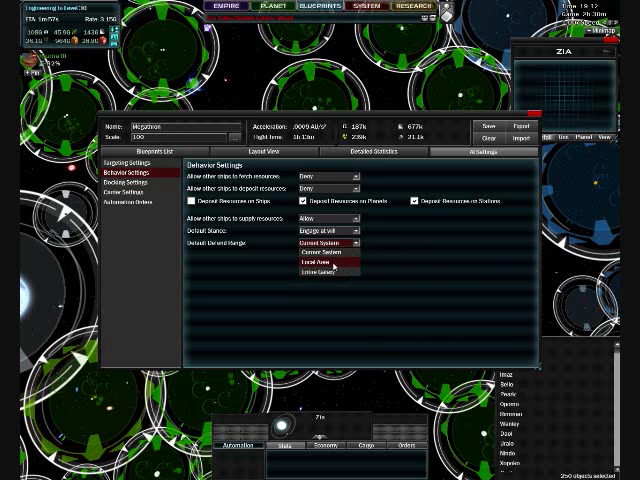
{"action": "left_click", "coordinate": [320, 262]}
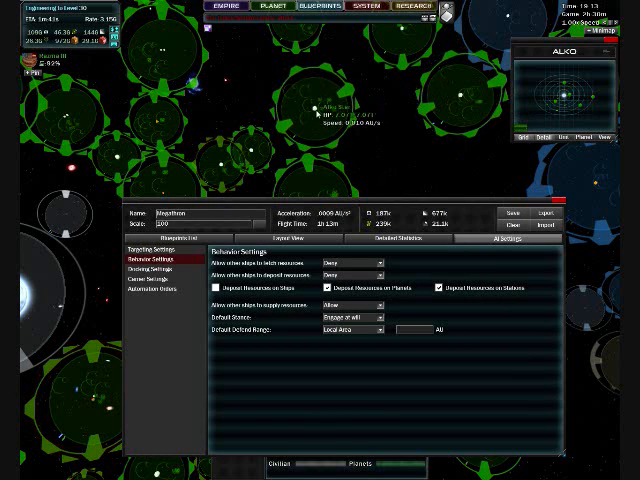
{"action": "mouse_move", "coordinate": [470, 100]}
{"action": "type", "text": "40"}
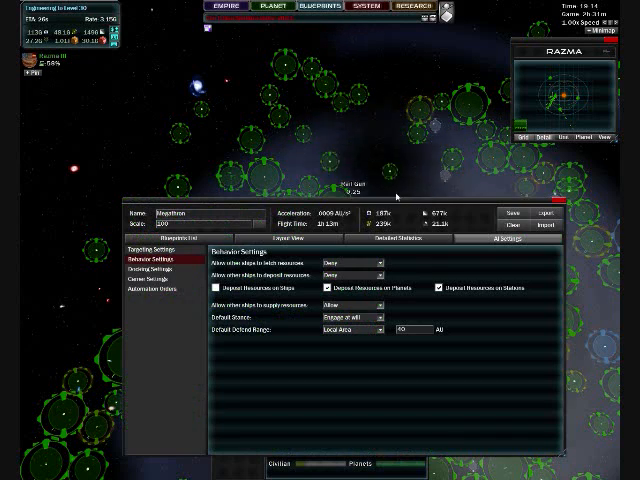
Set Default Defense Range to a local area and select its distance value for editing
{"action": "triple_click", "coordinate": [406, 328]}
{"action": "type", "text": "20"}
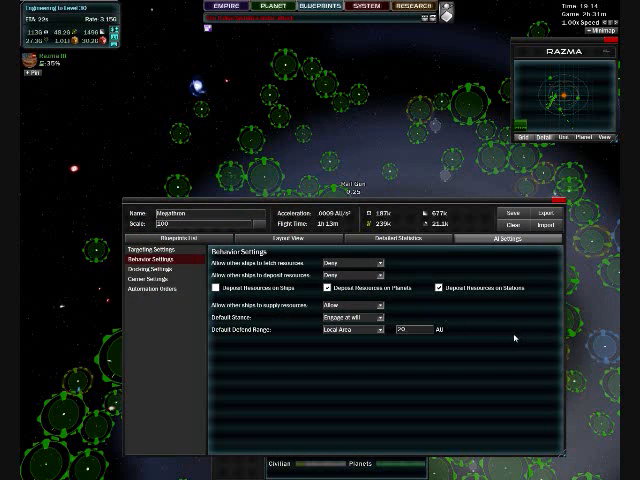
{"action": "mouse_move", "coordinate": [508, 338]}
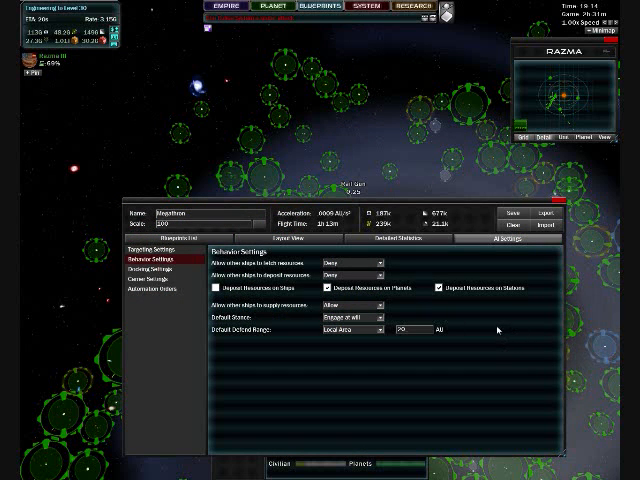
Review Docking Settings, adjust the default defend range, then return to the ship's Layout
{"action": "left_click", "coordinate": [156, 272]}
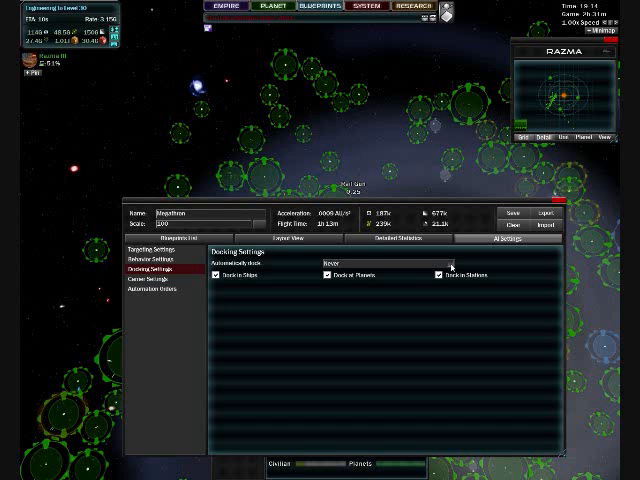
{"action": "left_click", "coordinate": [156, 256]}
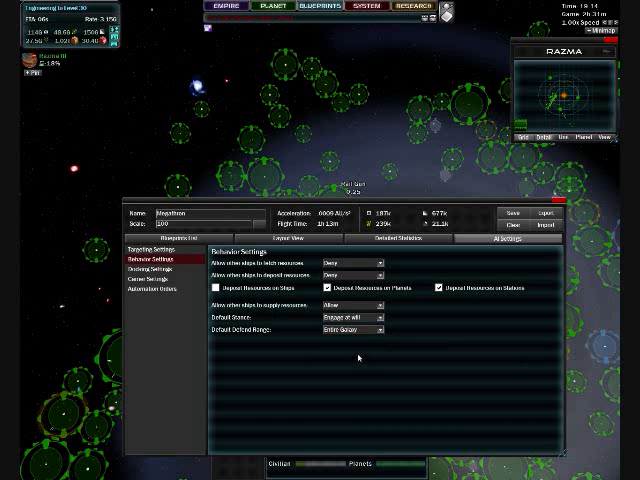
{"action": "left_click", "coordinate": [360, 328]}
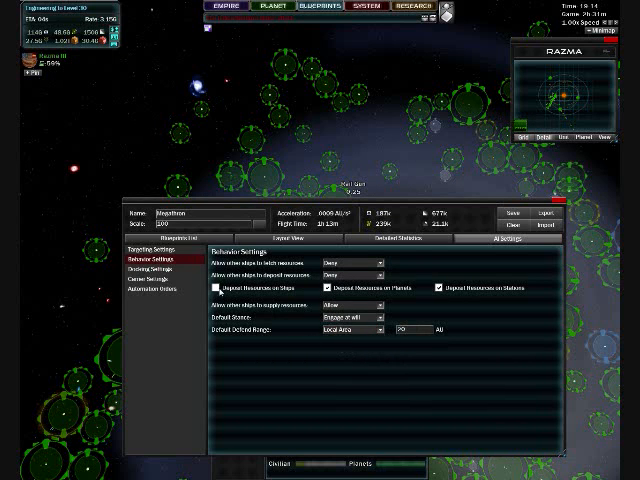
{"action": "left_click", "coordinate": [152, 272]}
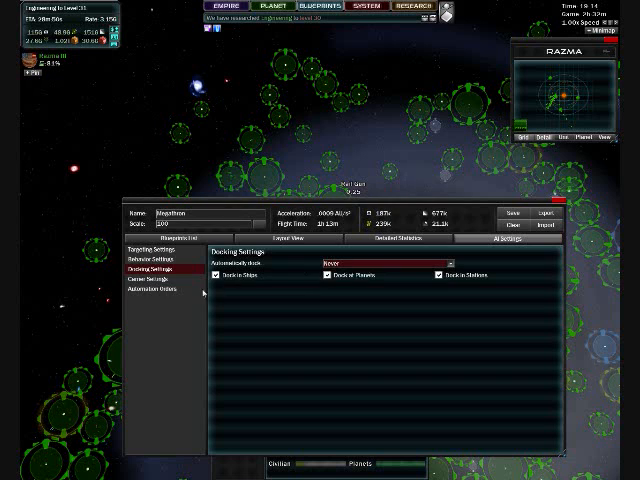
{"action": "left_click", "coordinate": [160, 276]}
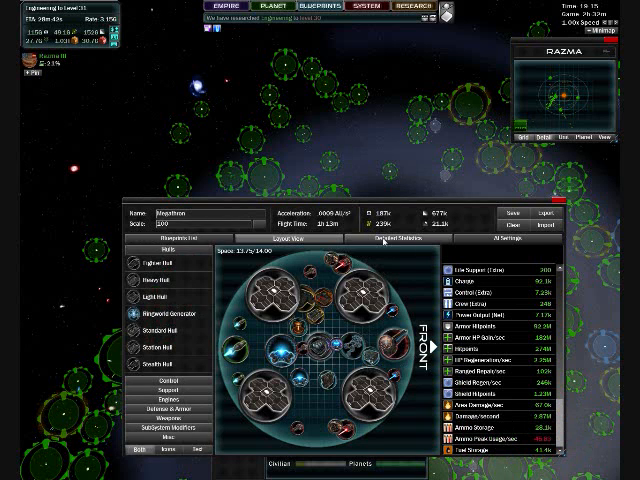
Check the planet-buster's automation orders, then load the carrier's Carrier Settings
{"action": "left_click", "coordinate": [496, 244]}
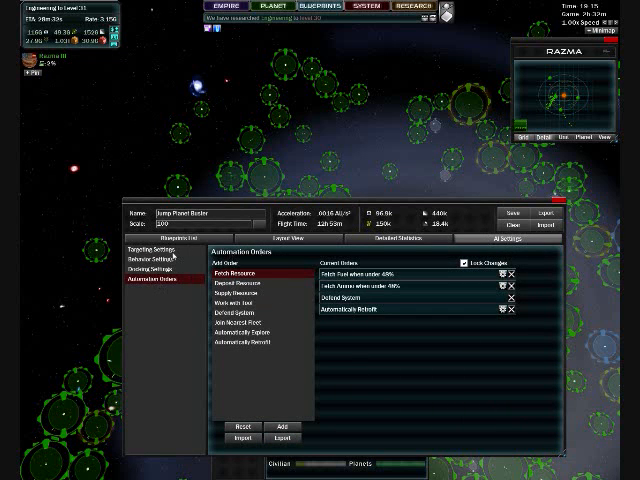
{"action": "left_click", "coordinate": [150, 270]}
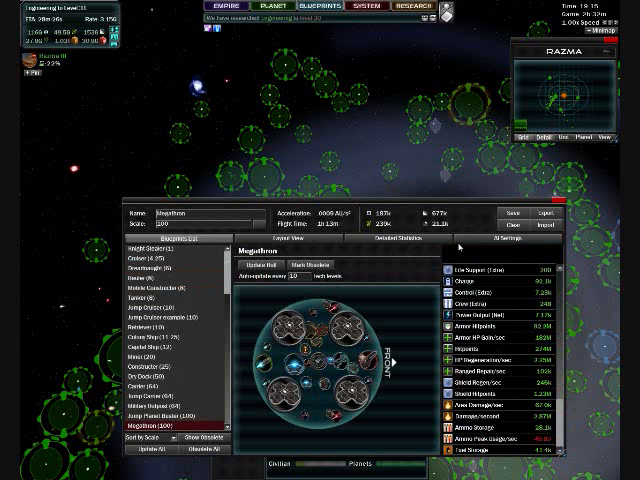
{"action": "left_click", "coordinate": [520, 244]}
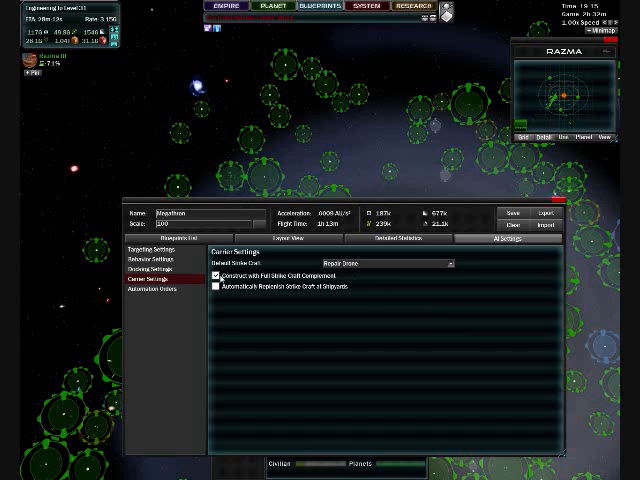
Set the carrier's Default Drone Use to Repair Drone and bring up the Repair Drone design
{"action": "left_click", "coordinate": [220, 286]}
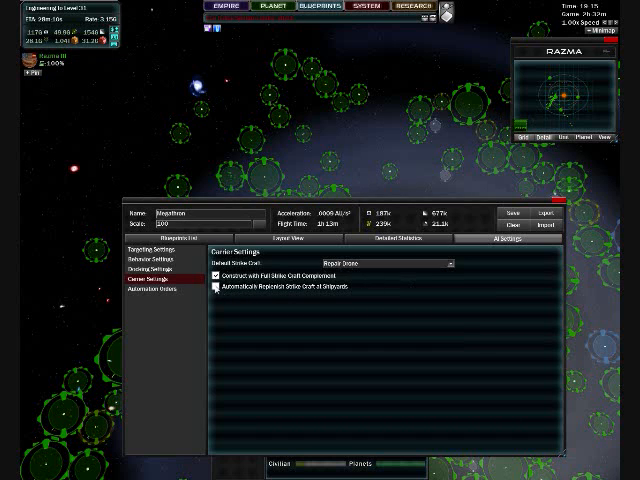
{"action": "left_click", "coordinate": [220, 284]}
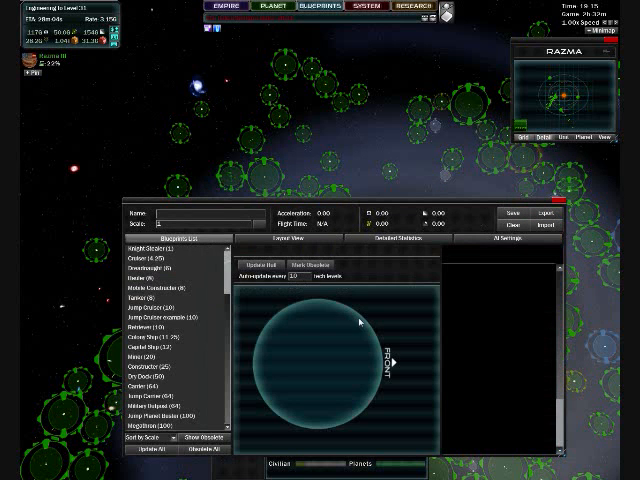
{"action": "scroll", "scroll_direction": "up", "scroll_amount": 3}
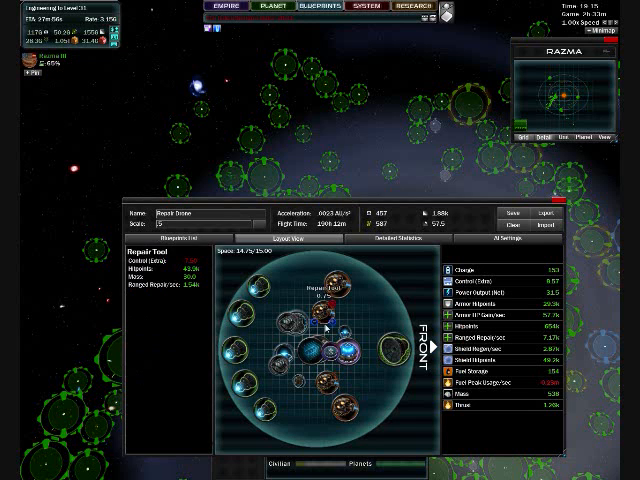
Check the Repair Drone's weapon stats, then start a Fetch Resource automation order for the carrier
{"action": "left_click", "coordinate": [372, 240]}
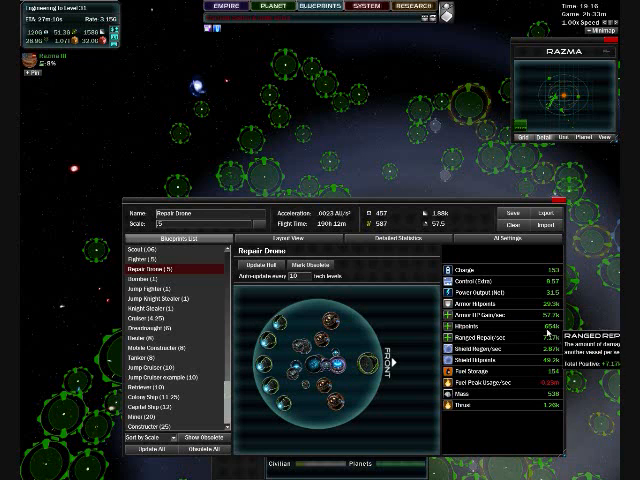
{"action": "left_click", "coordinate": [372, 238]}
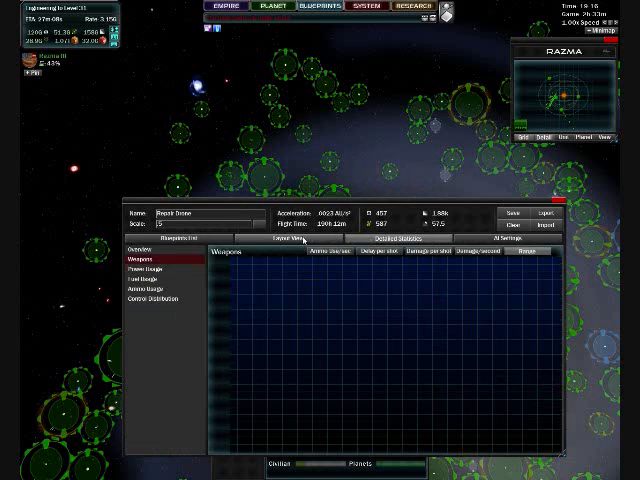
{"action": "left_click", "coordinate": [168, 238]}
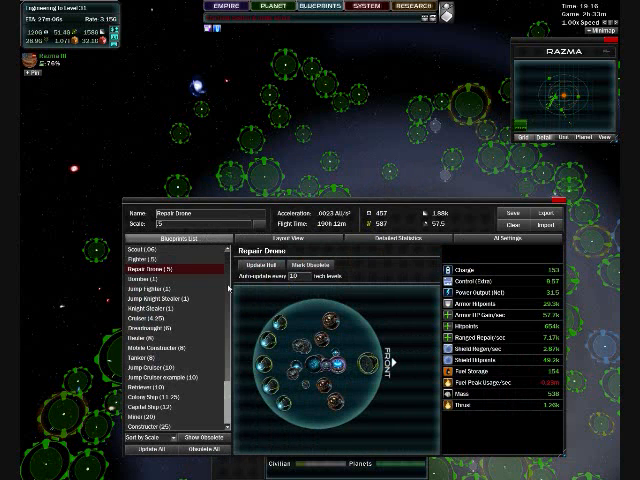
{"action": "left_click", "coordinate": [144, 424]}
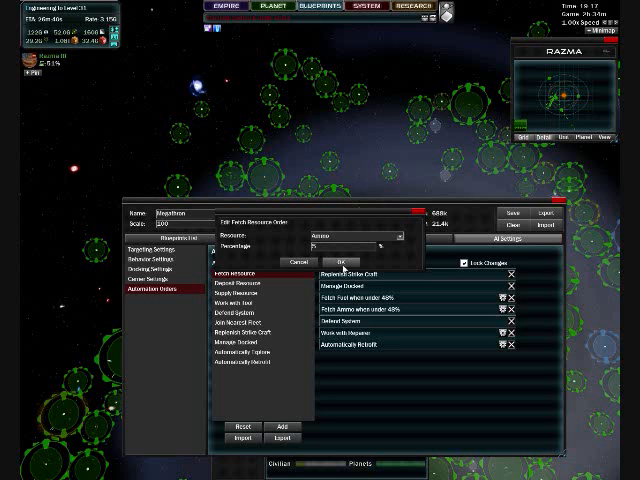
Close the fetch-resource dialog, choose a Deposit Resource order, and review Carrier Settings and Automation Orders
{"action": "left_click", "coordinate": [348, 258]}
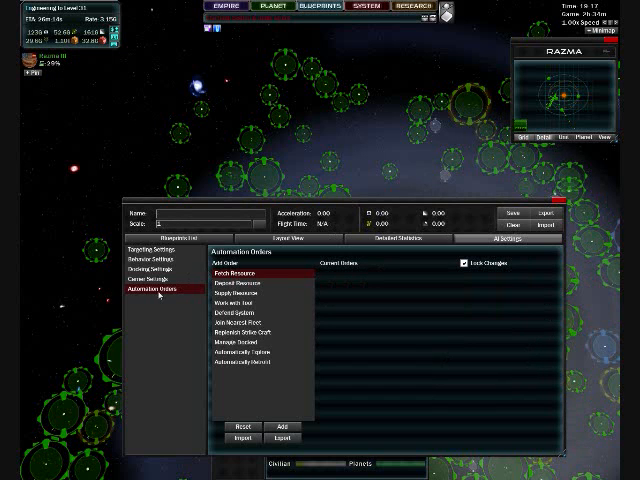
{"action": "left_click", "coordinate": [244, 282]}
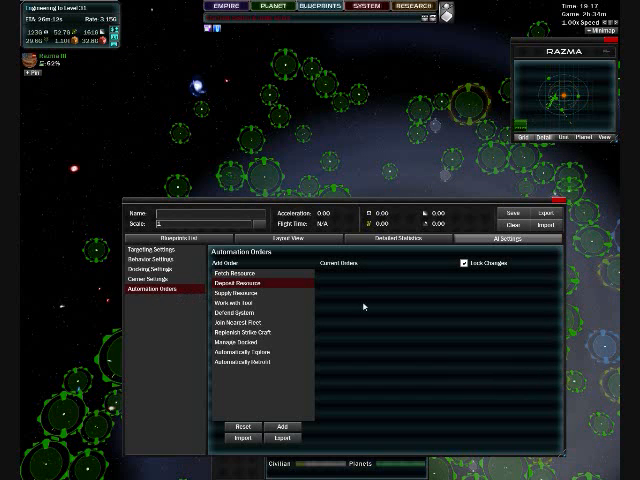
{"action": "left_click", "coordinate": [152, 288]}
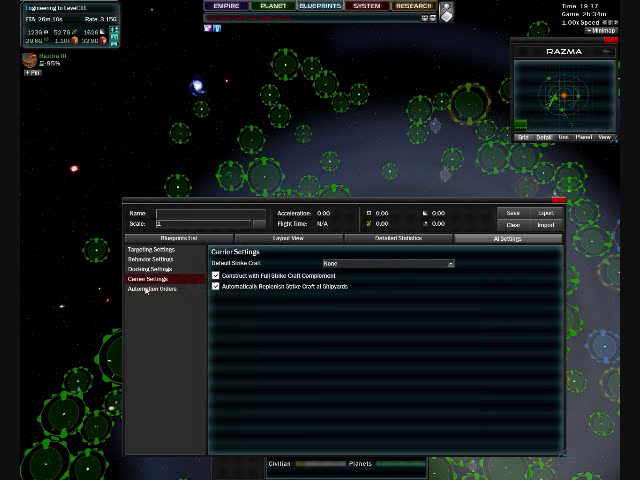
{"action": "left_click", "coordinate": [156, 292]}
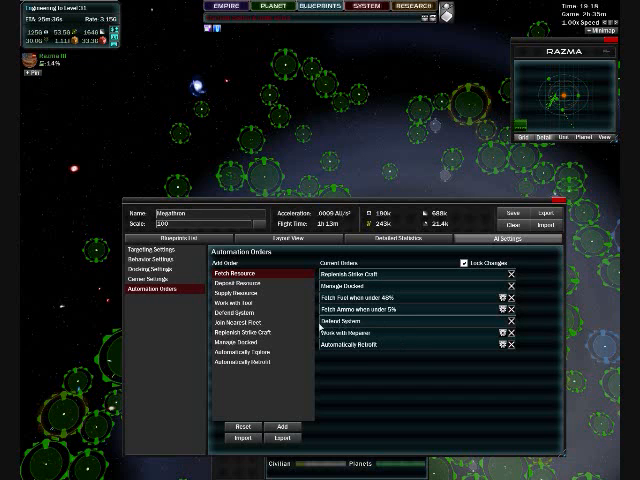
{"action": "mouse_move", "coordinate": [430, 324]}
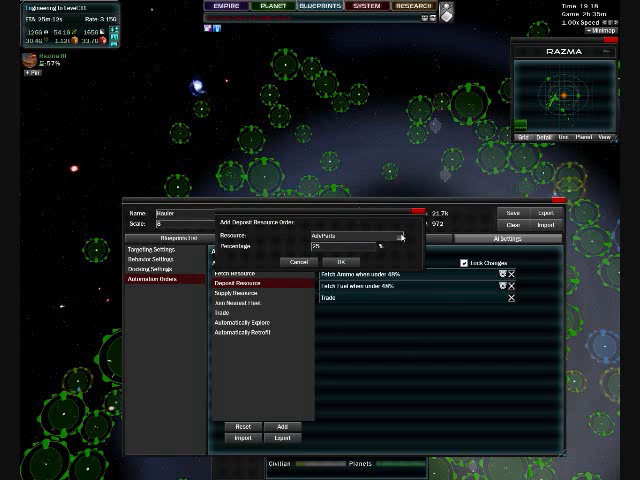
Close the deposit order dialog and scroll to the boarding ship blueprint's orders
{"action": "left_click", "coordinate": [398, 236]}
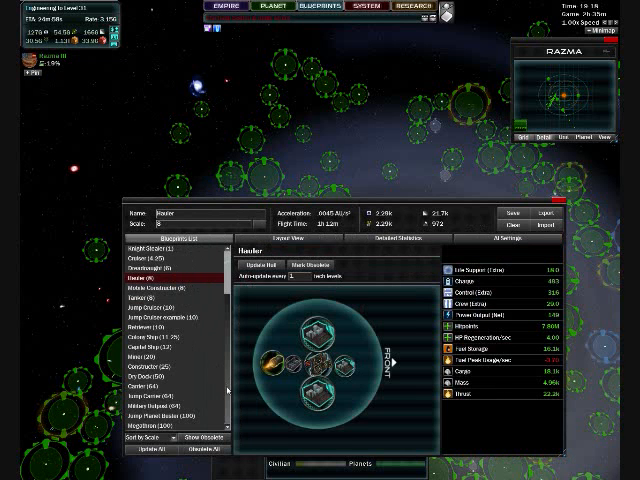
{"action": "scroll", "scroll_direction": "up", "scroll_amount": 3}
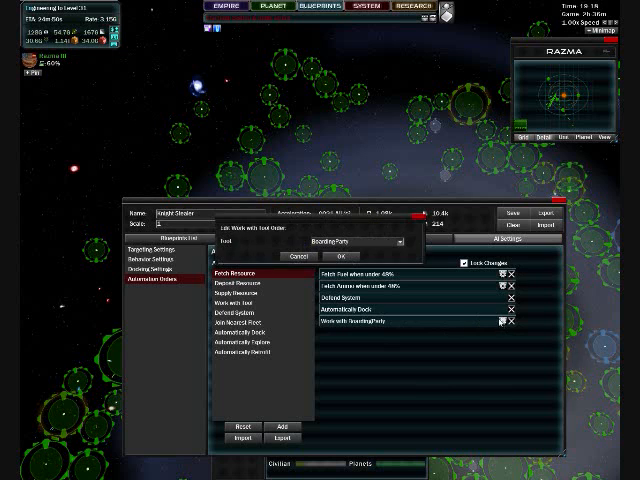
{"action": "left_click", "coordinate": [398, 242]}
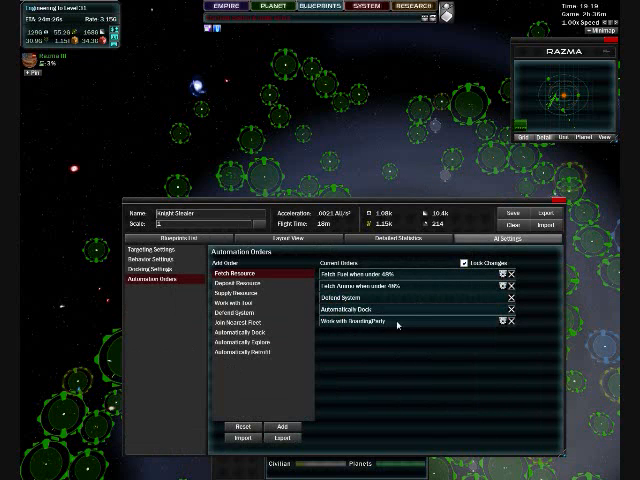
{"action": "mouse_move", "coordinate": [372, 328]}
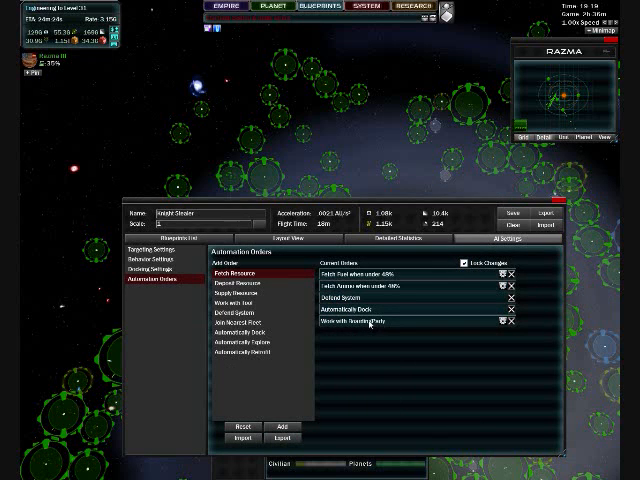
{"action": "left_click", "coordinate": [252, 324]}
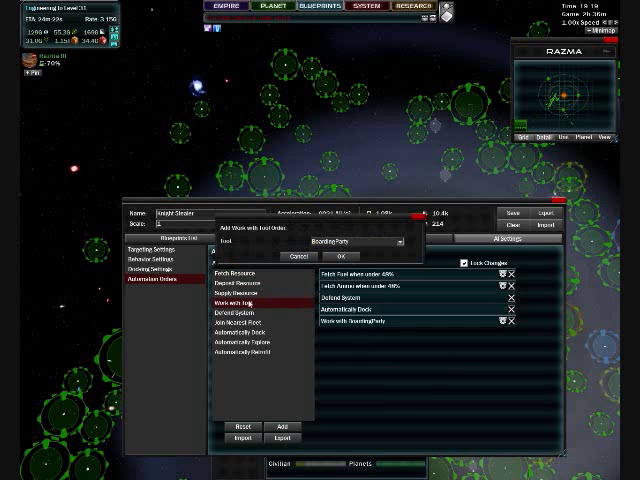
{"action": "left_click", "coordinate": [400, 242]}
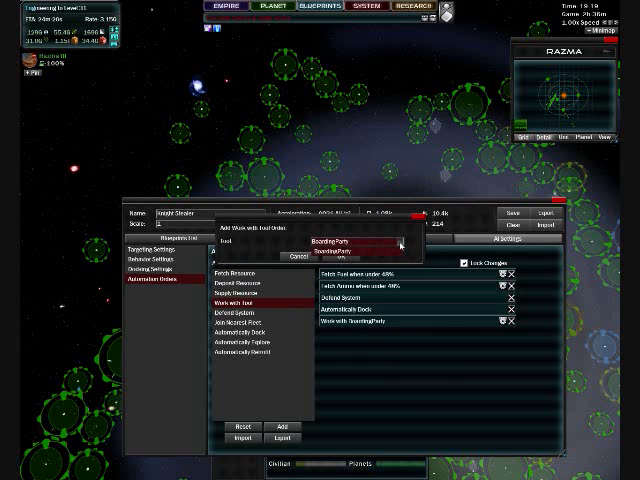